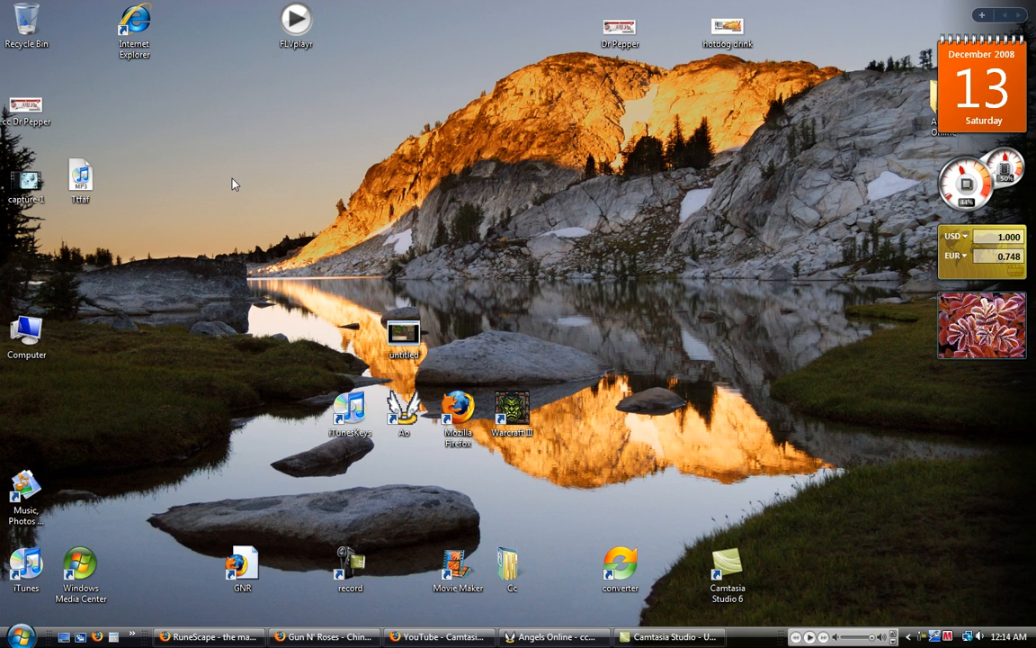
# Mark the screenshot with brown freehand scribbles around the Manual capture setting
pyautogui.click(13, 634)
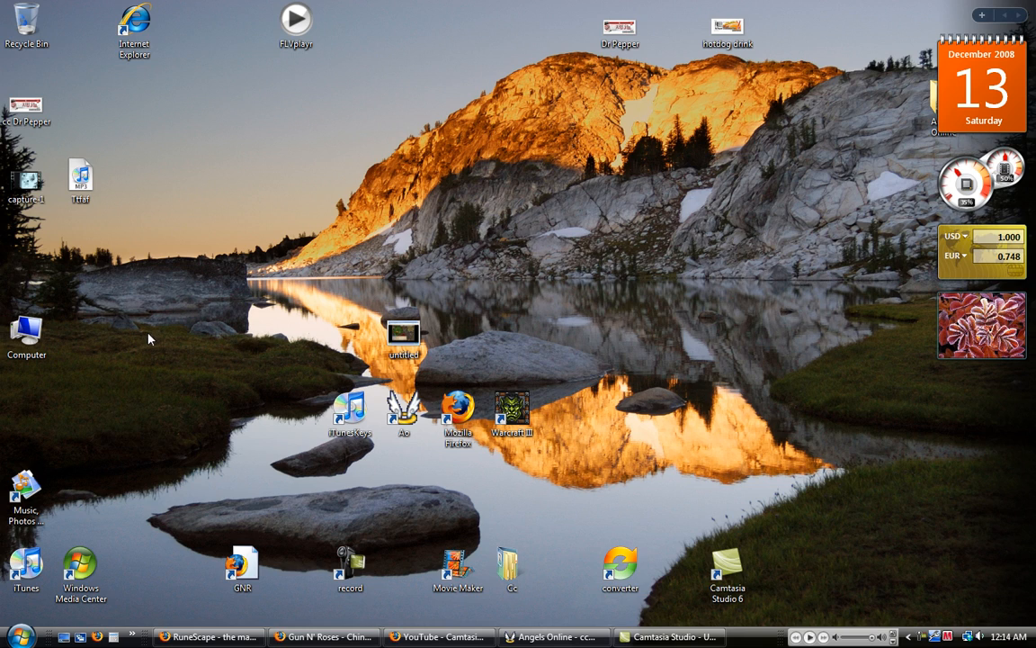
pyautogui.click(9, 631)
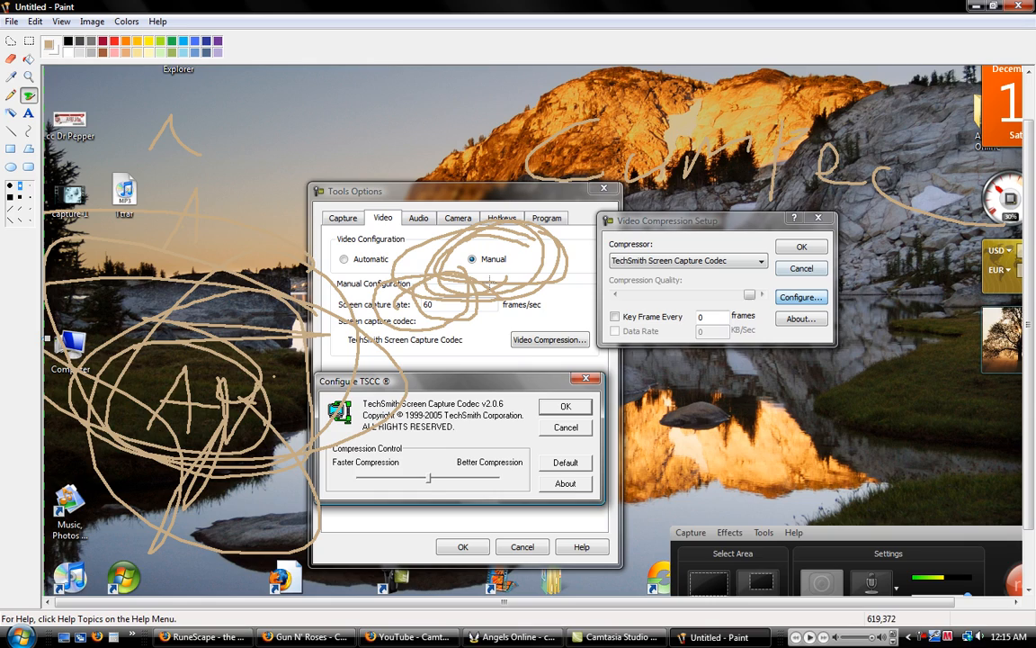
pyautogui.moveTo(508, 324)
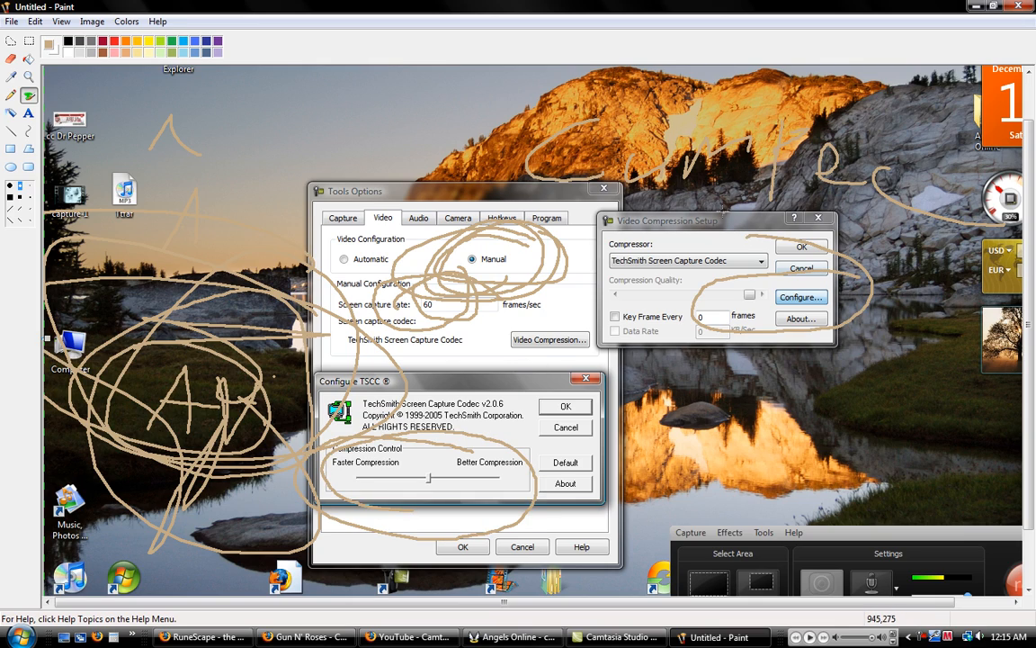
pyautogui.moveTo(672, 308)
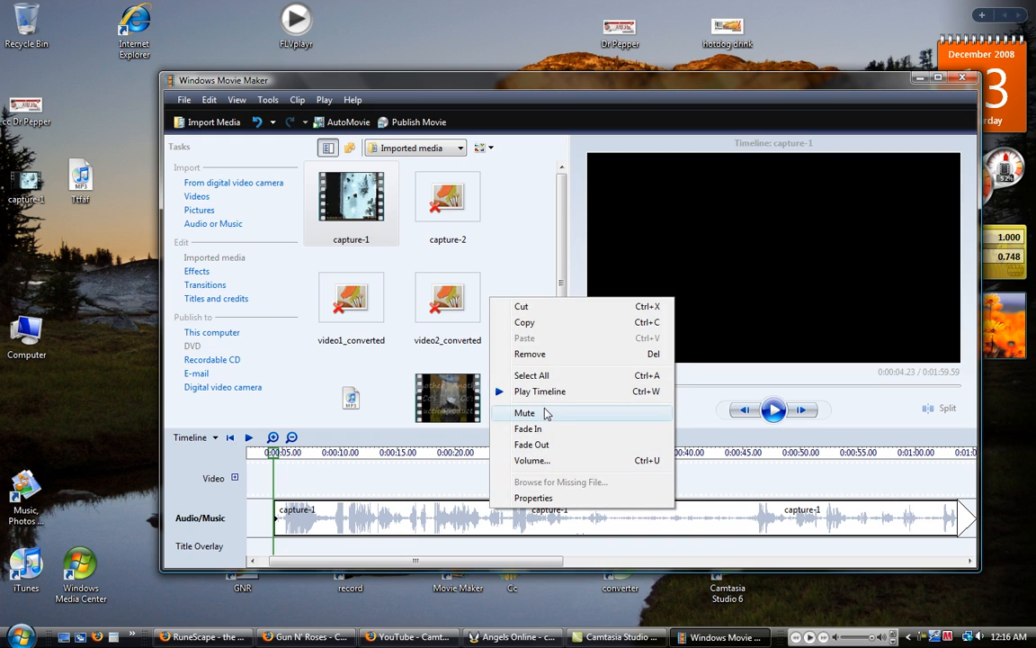
# Add the 'Cc production intro' title over the capture-1 audio clips on the timeline
pyautogui.click(324, 453)
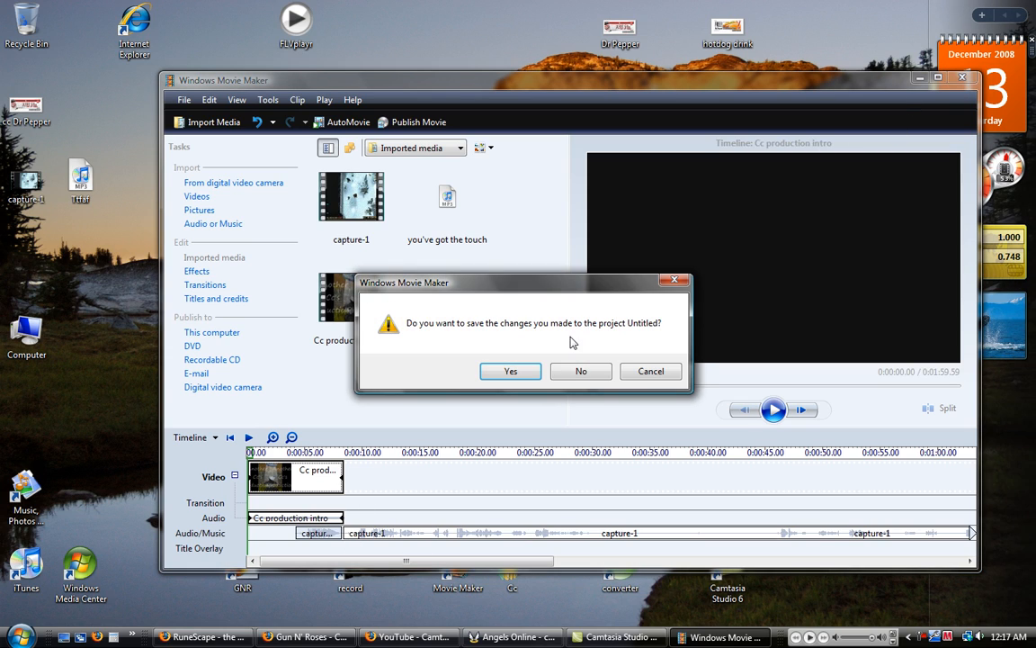
# Dismiss the save-changes prompt so Windows Movie Maker closes to the desktop
pyautogui.click(580, 371)
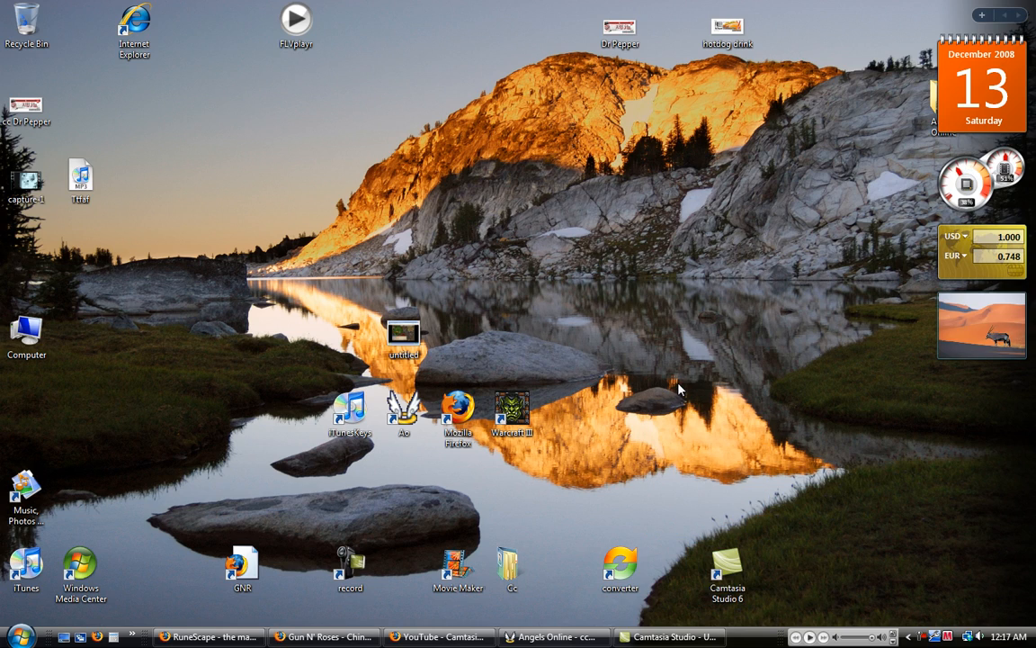
pyautogui.moveTo(688, 376)
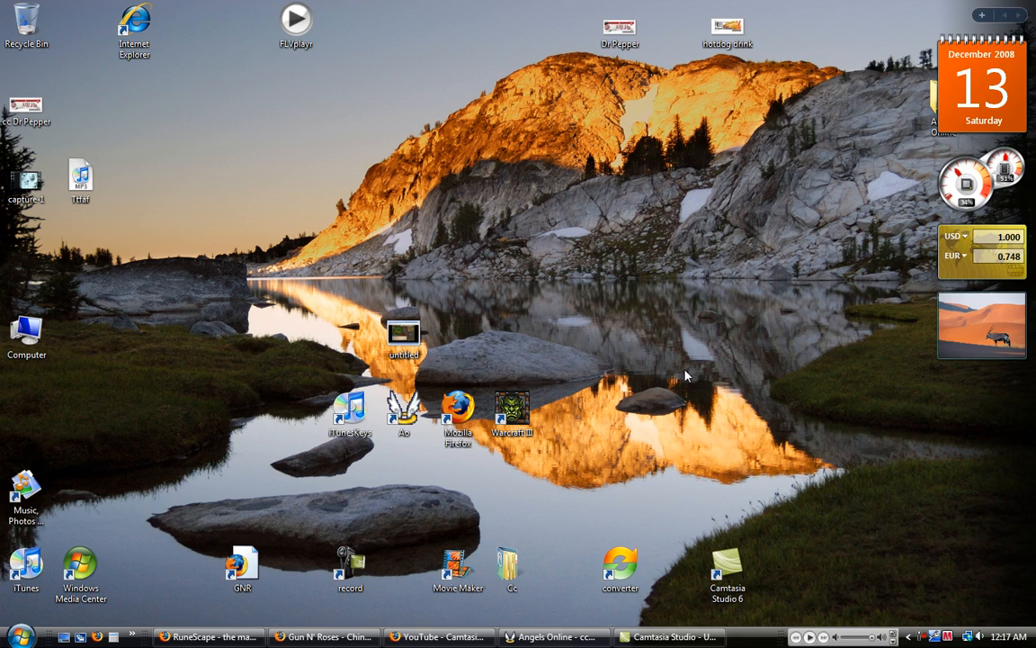